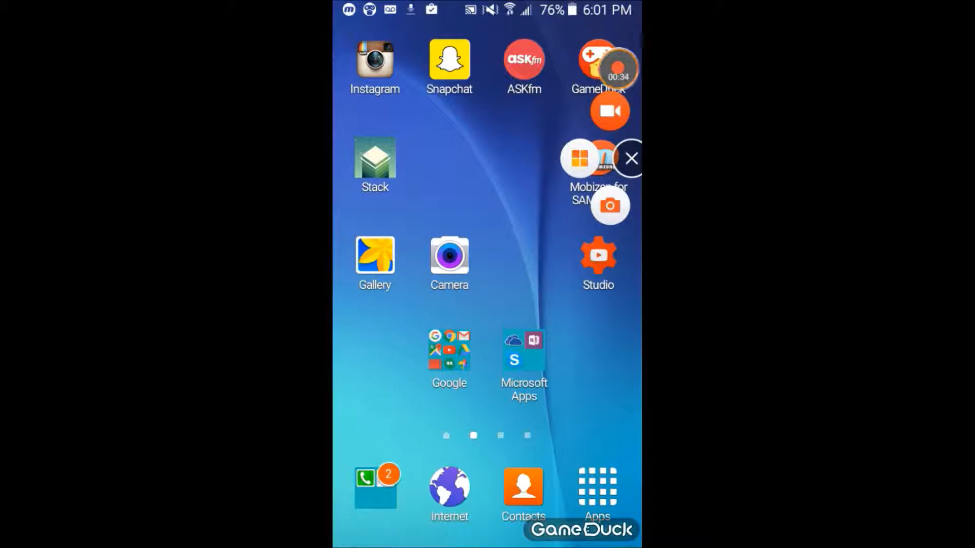
Step: Collapse the Mobizen recording bubble menu and dismiss the 'Word Emoji has stopped' alert with OK
{"action": "left_click", "coordinate": [629, 158]}
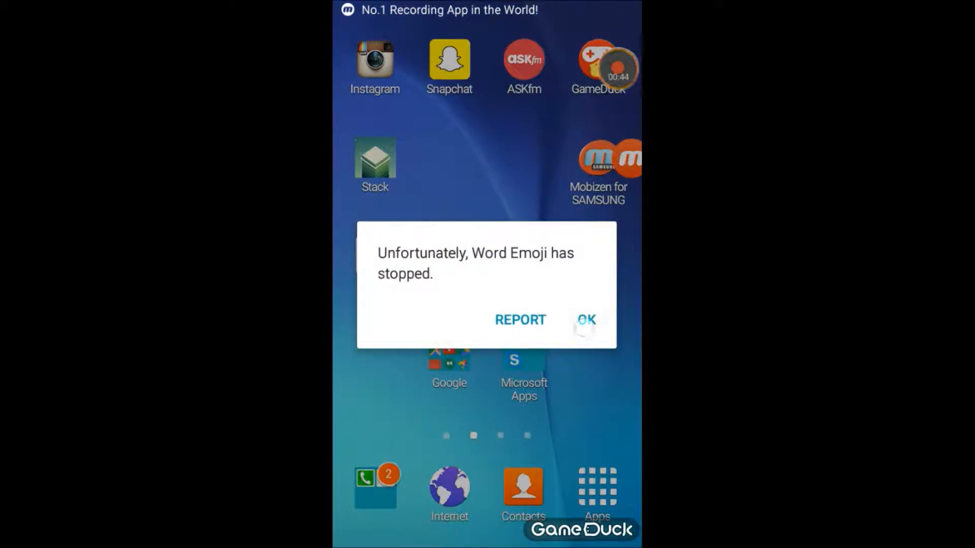
{"action": "left_click", "coordinate": [585, 320]}
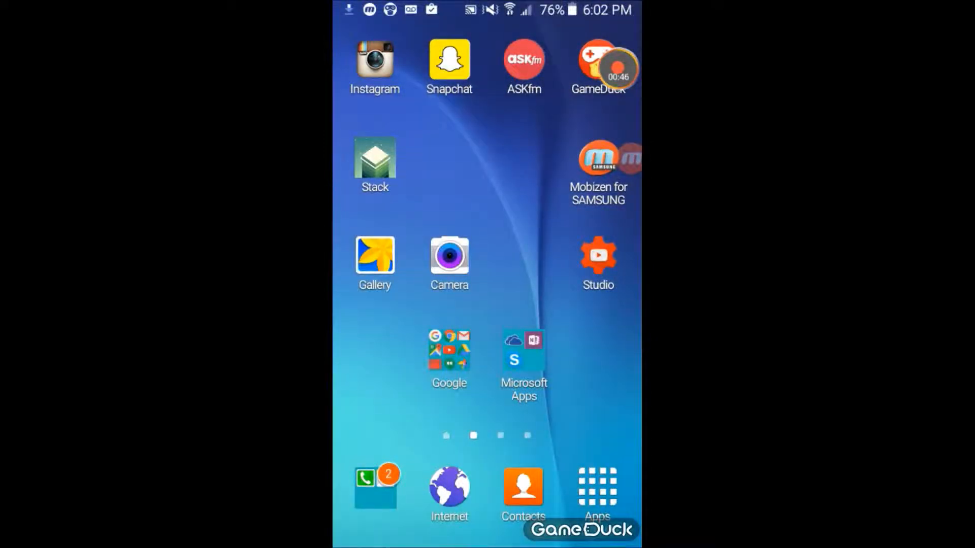